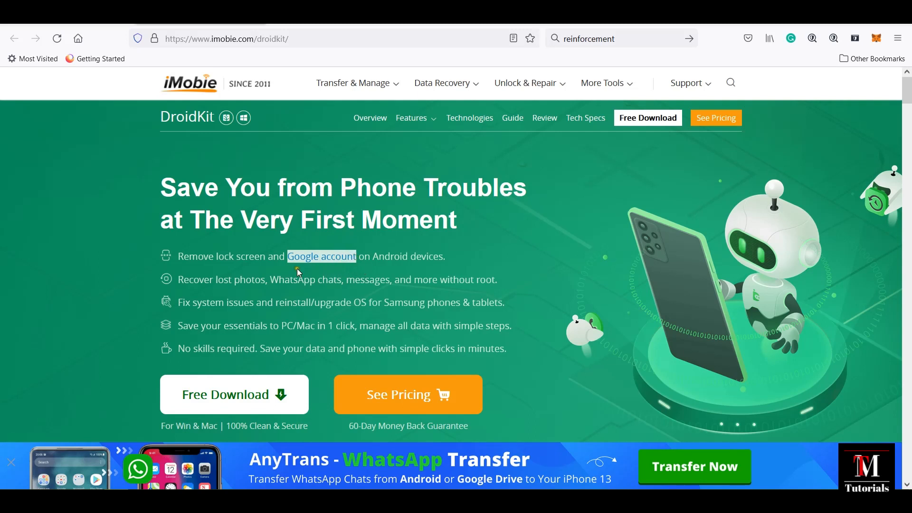
Browse down through the DroidKit product page on the iMobie website in Firefox
{"action": "scroll", "scroll_direction": "down", "scroll_amount": 3}
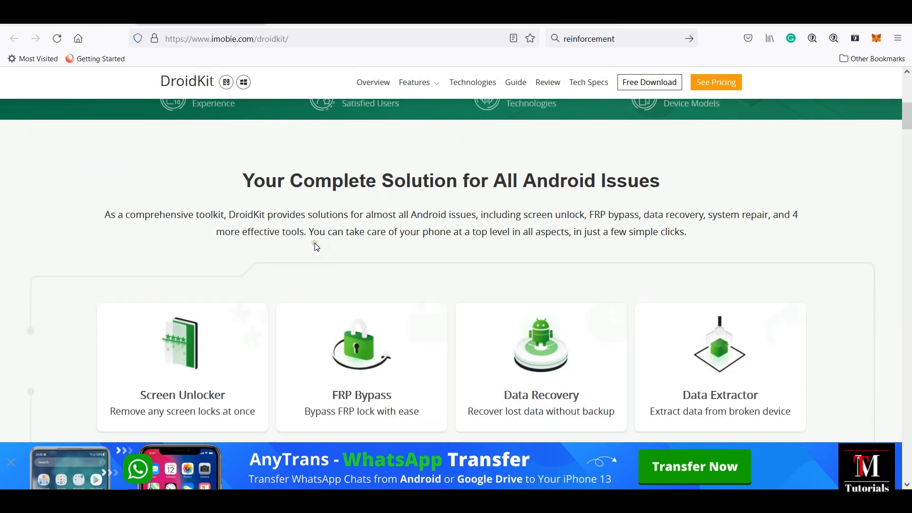
{"action": "scroll", "scroll_direction": "down", "scroll_amount": 3}
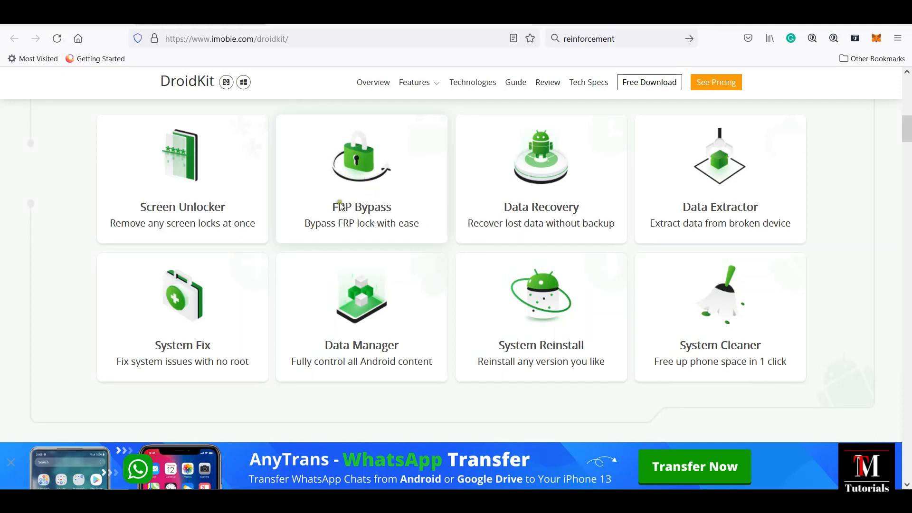
{"action": "mouse_move", "coordinate": [361, 209]}
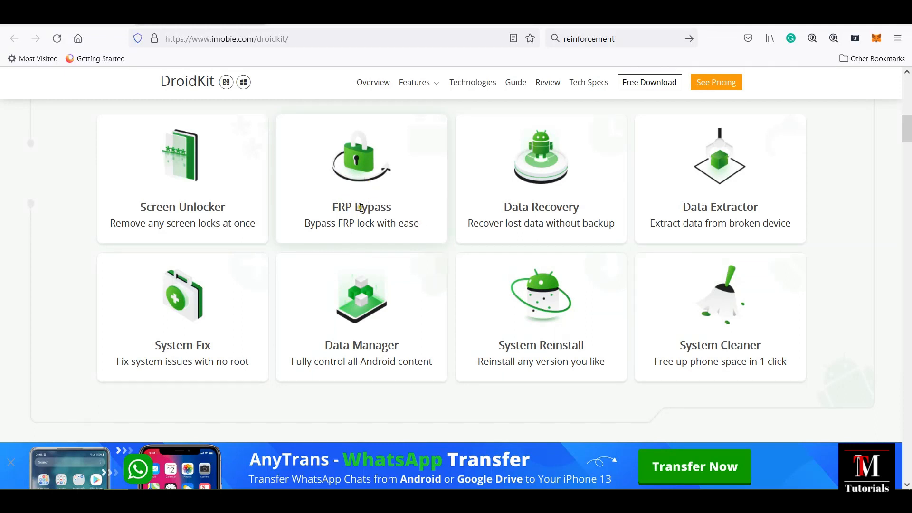
{"action": "scroll", "scroll_direction": "down", "scroll_amount": 3}
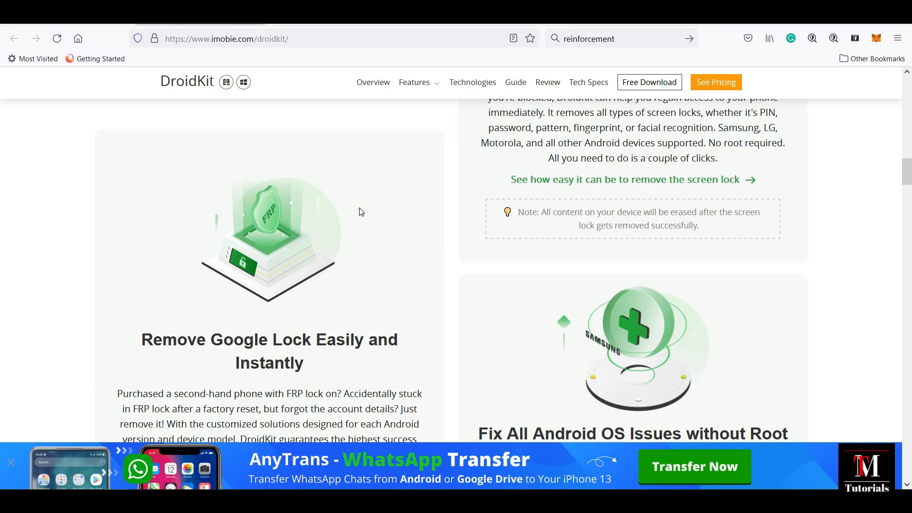
{"action": "scroll", "scroll_direction": "down", "scroll_amount": 3}
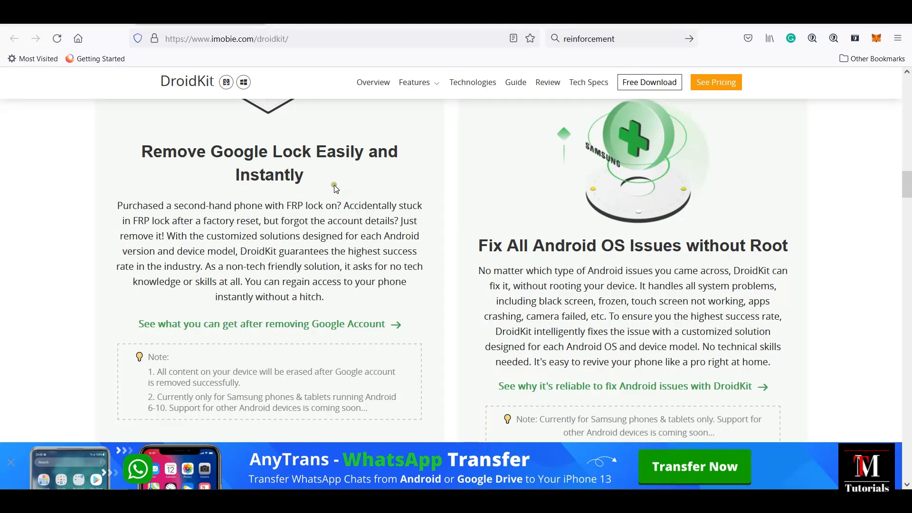
{"action": "mouse_move", "coordinate": [346, 205]}
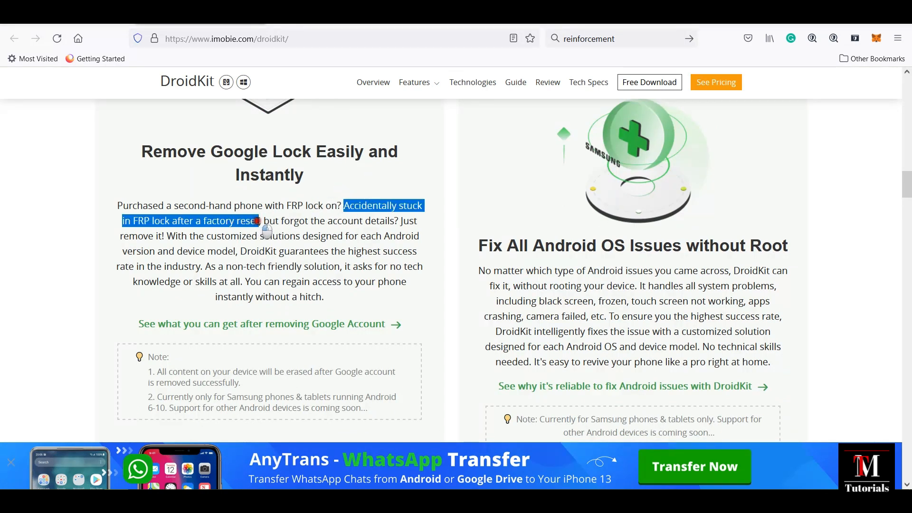
Switch to the DroidKit desktop app and land on its main tool menu
{"action": "left_click", "coordinate": [285, 220]}
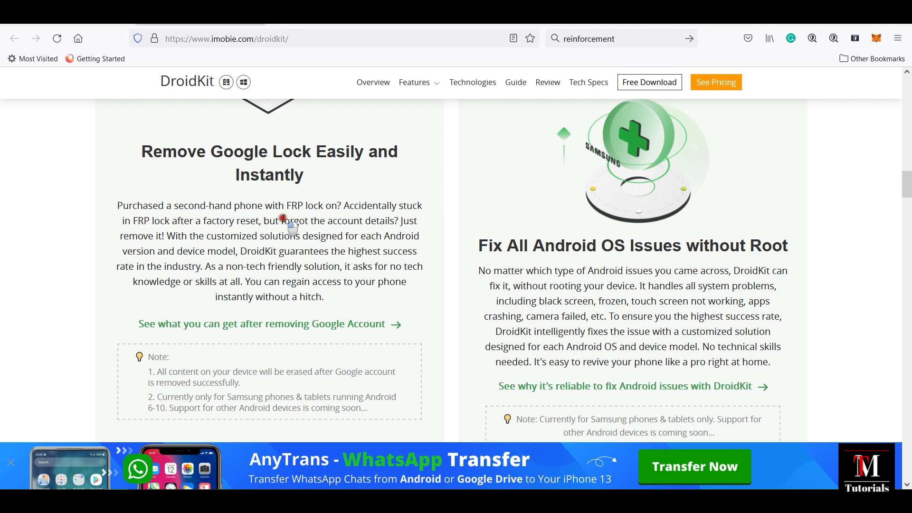
{"action": "double_click", "coordinate": [287, 221]}
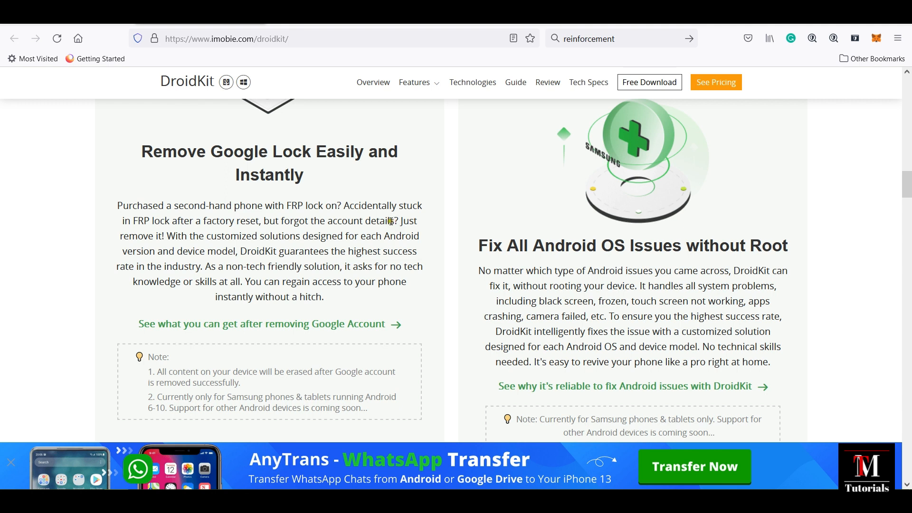
{"action": "mouse_move", "coordinate": [156, 82]}
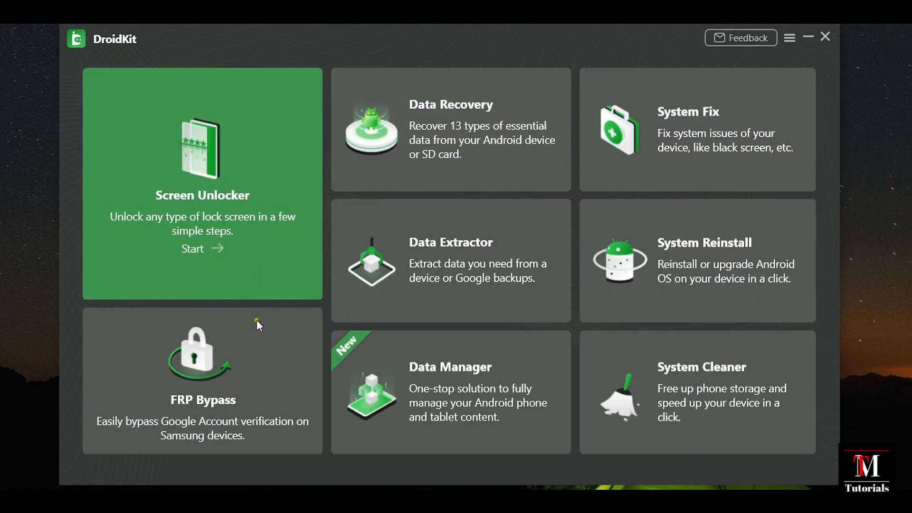
{"action": "left_click", "coordinate": [202, 382]}
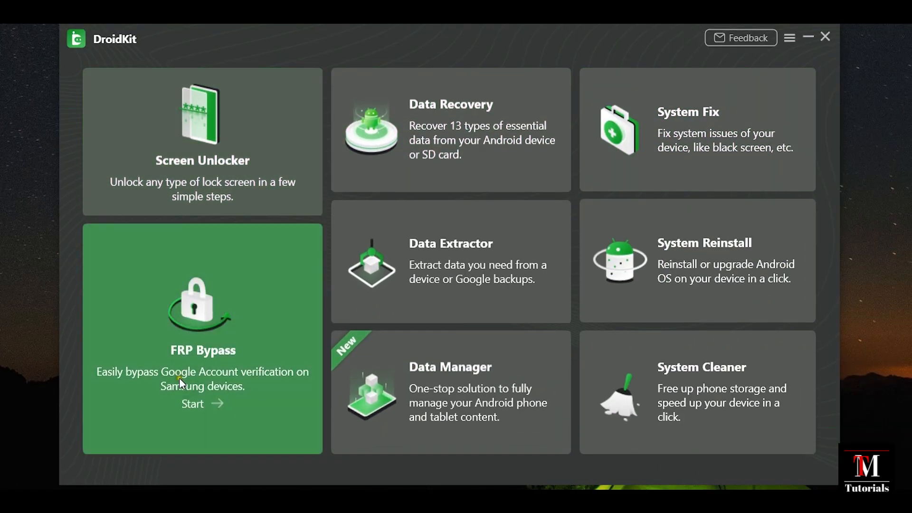
Launch FRP Bypass, let the configuration file prepare, and reach the recovery-mode instructions
{"action": "left_click", "coordinate": [192, 404]}
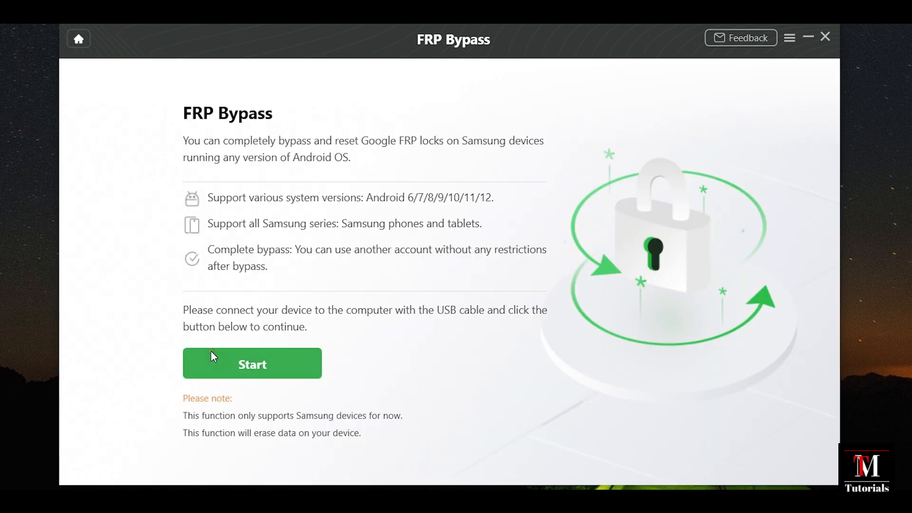
{"action": "mouse_move", "coordinate": [403, 162]}
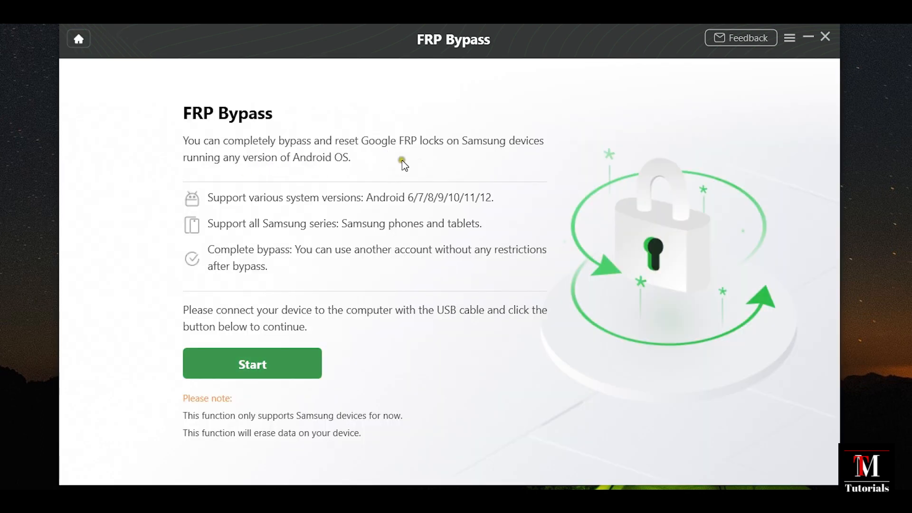
{"action": "mouse_move", "coordinate": [506, 216]}
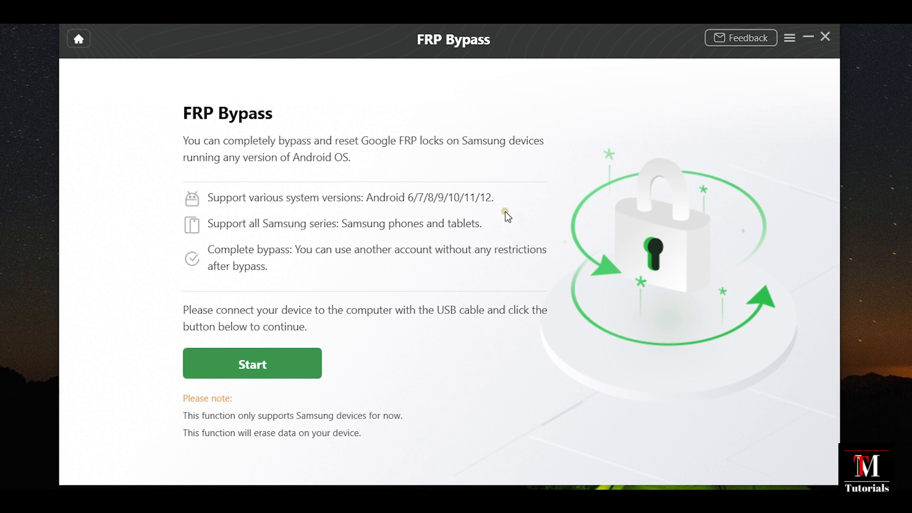
{"action": "mouse_move", "coordinate": [413, 235]}
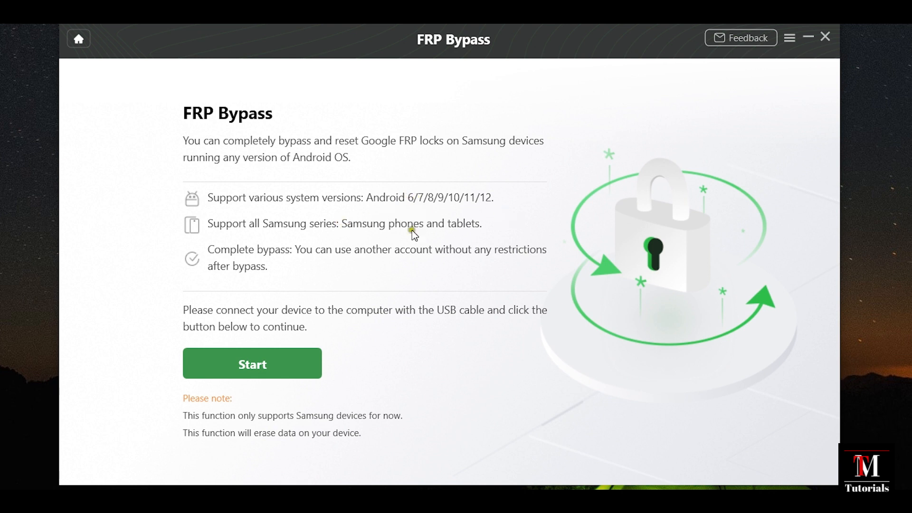
{"action": "mouse_move", "coordinate": [426, 268]}
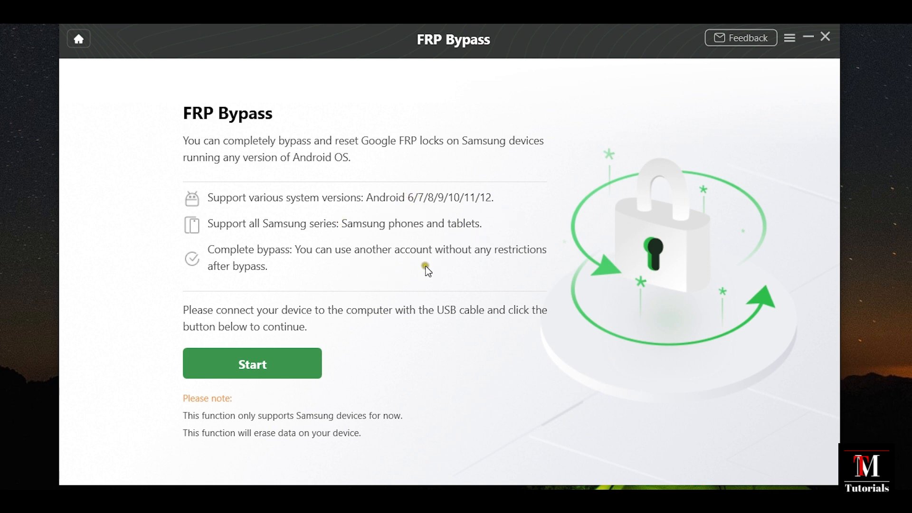
{"action": "mouse_move", "coordinate": [393, 252]}
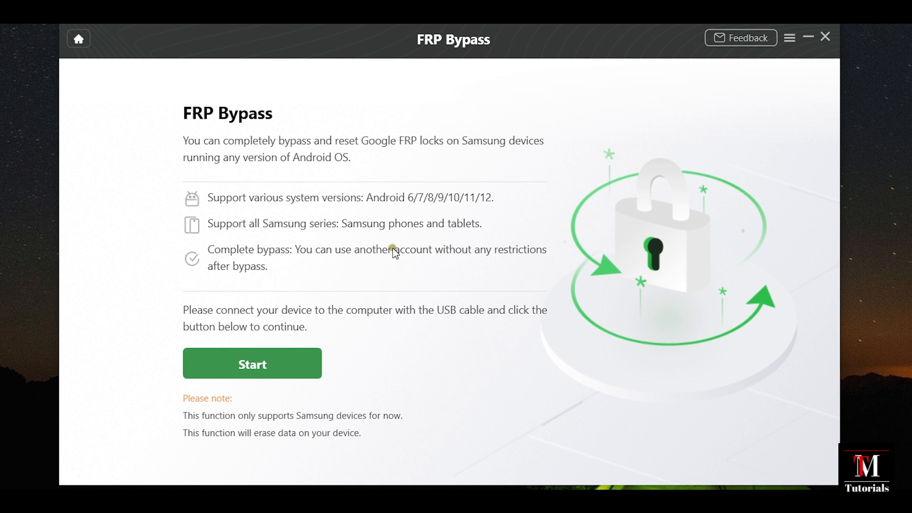
{"action": "mouse_move", "coordinate": [307, 463]}
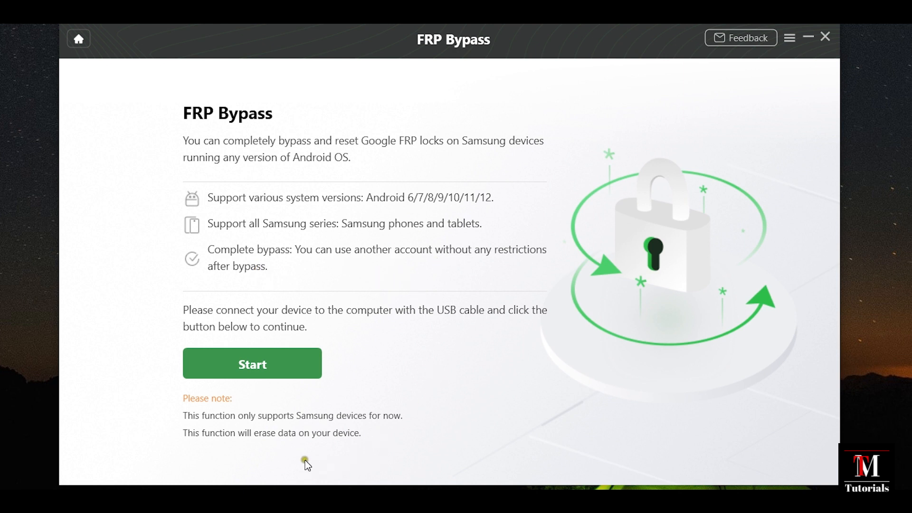
{"action": "left_click", "coordinate": [252, 363]}
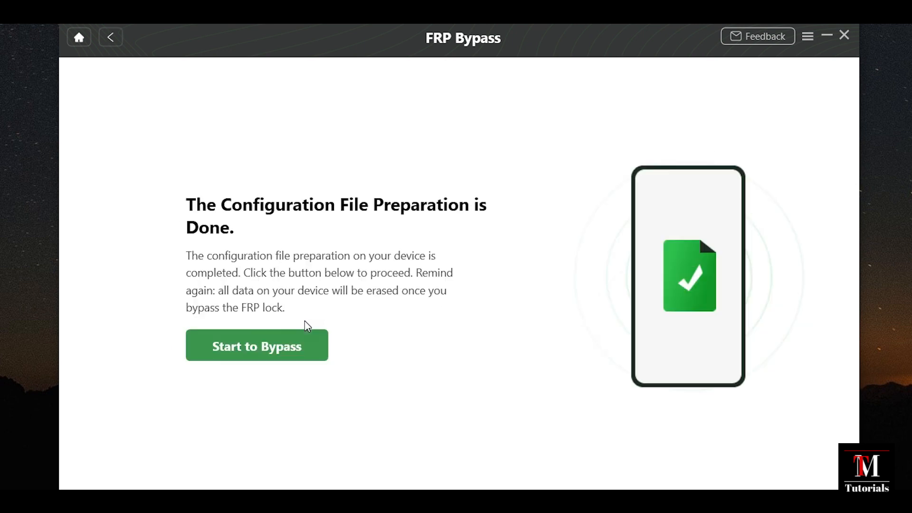
{"action": "left_click", "coordinate": [256, 345]}
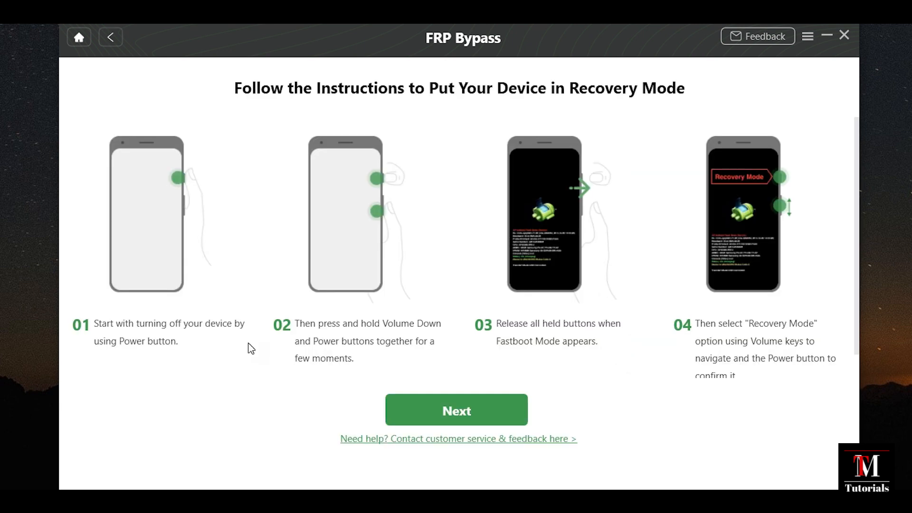
{"action": "mouse_move", "coordinate": [253, 373]}
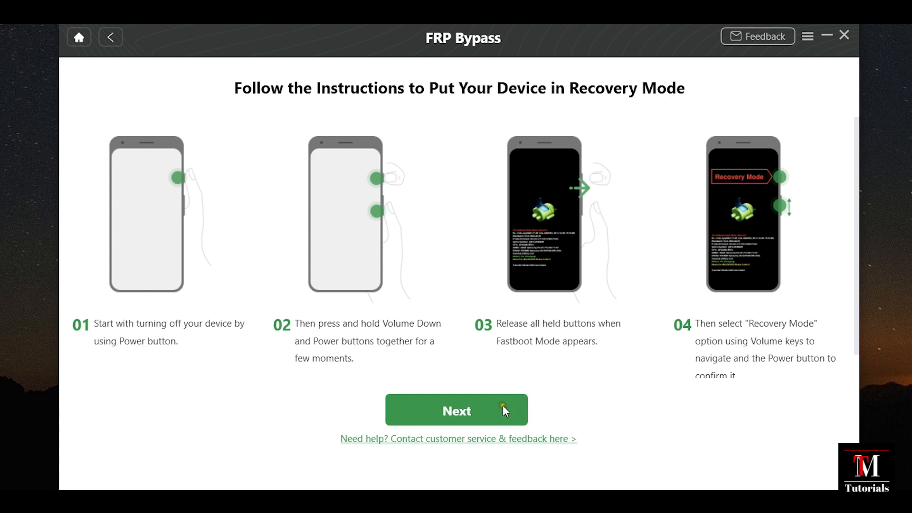
Continue past the four recovery-mode instruction steps to the system version screen
{"action": "left_click", "coordinate": [455, 410]}
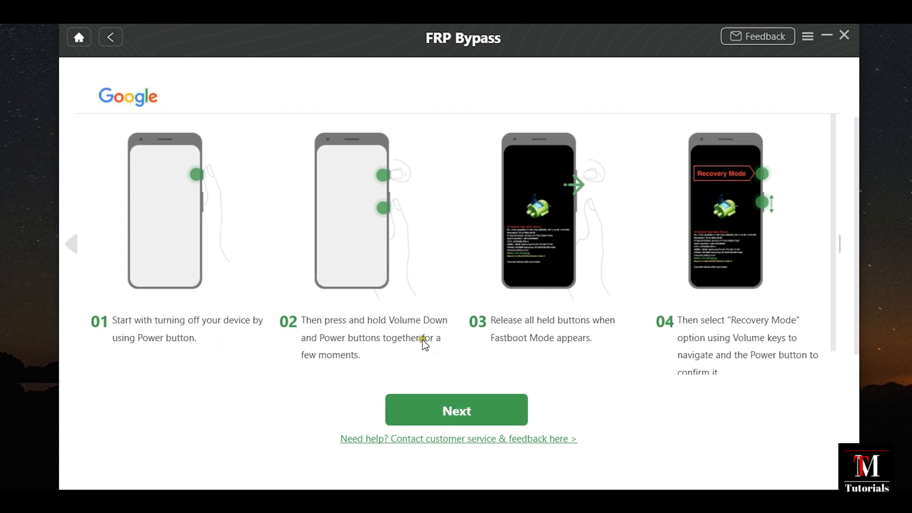
{"action": "mouse_move", "coordinate": [433, 324]}
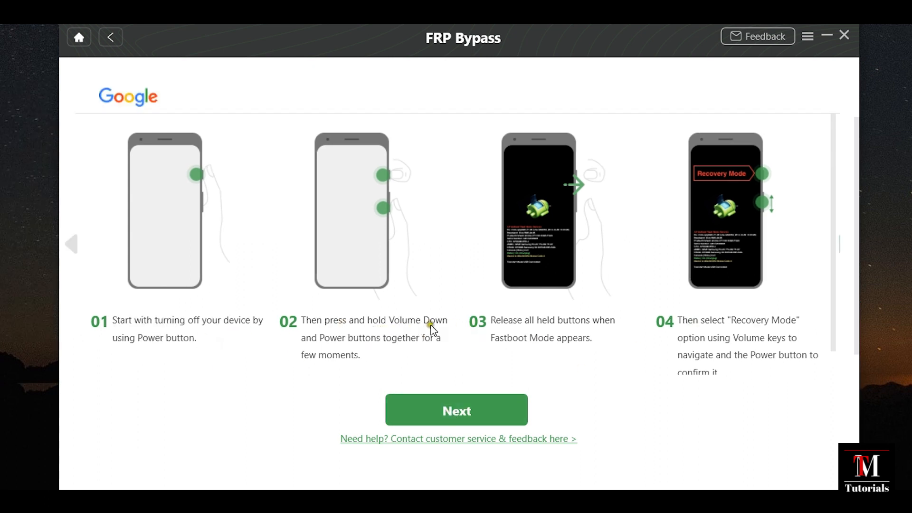
{"action": "mouse_move", "coordinate": [582, 354]}
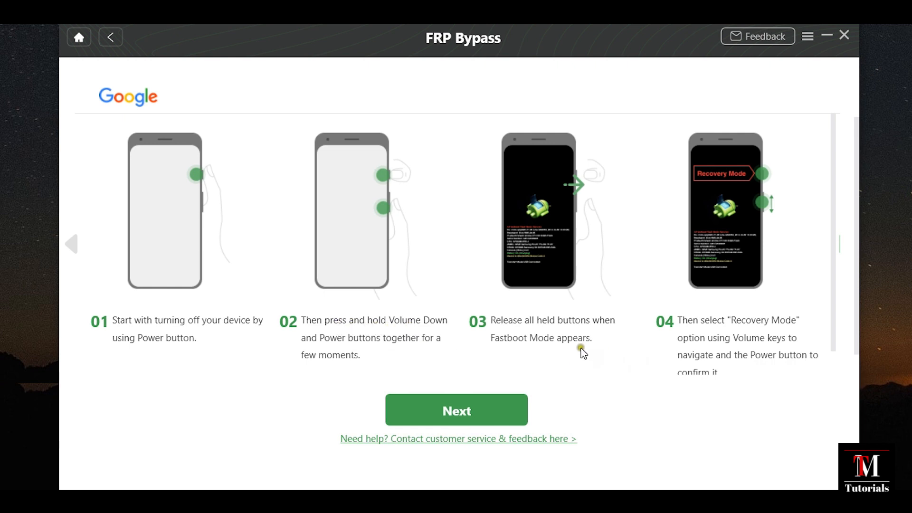
{"action": "mouse_move", "coordinate": [582, 332]}
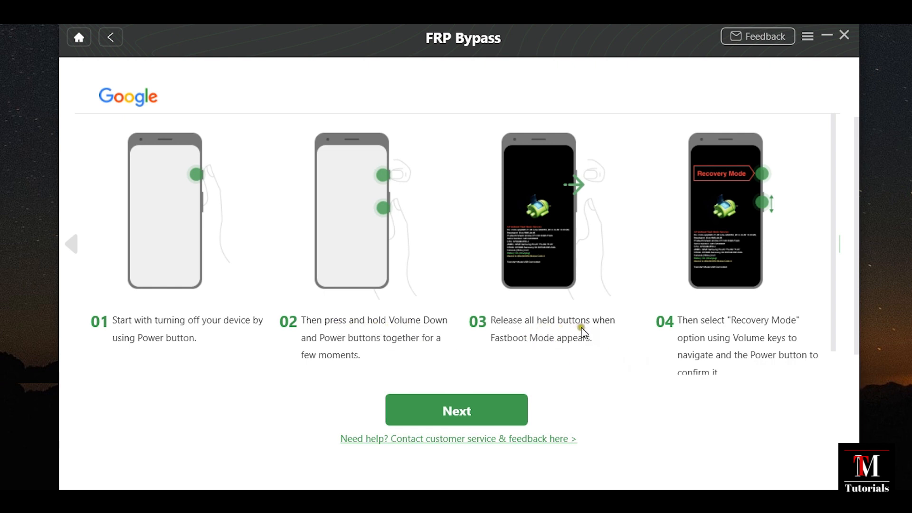
{"action": "mouse_move", "coordinate": [537, 357]}
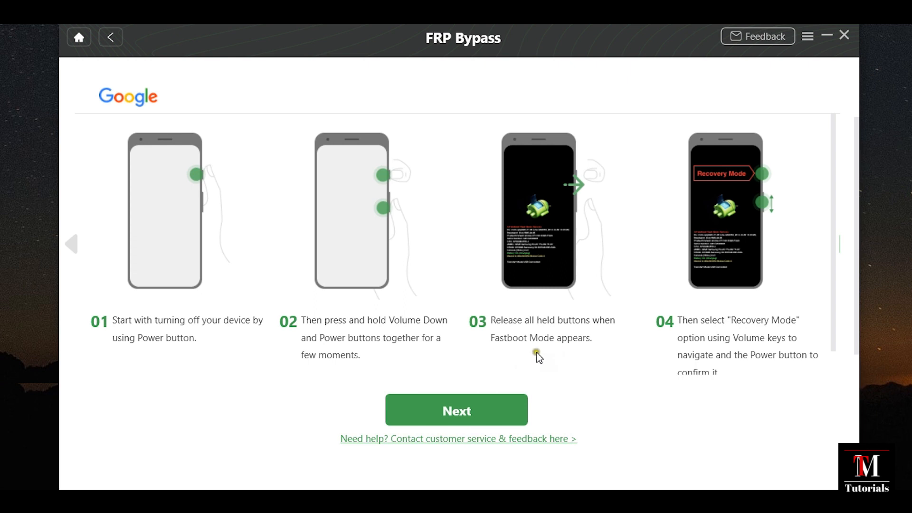
{"action": "mouse_move", "coordinate": [580, 341]}
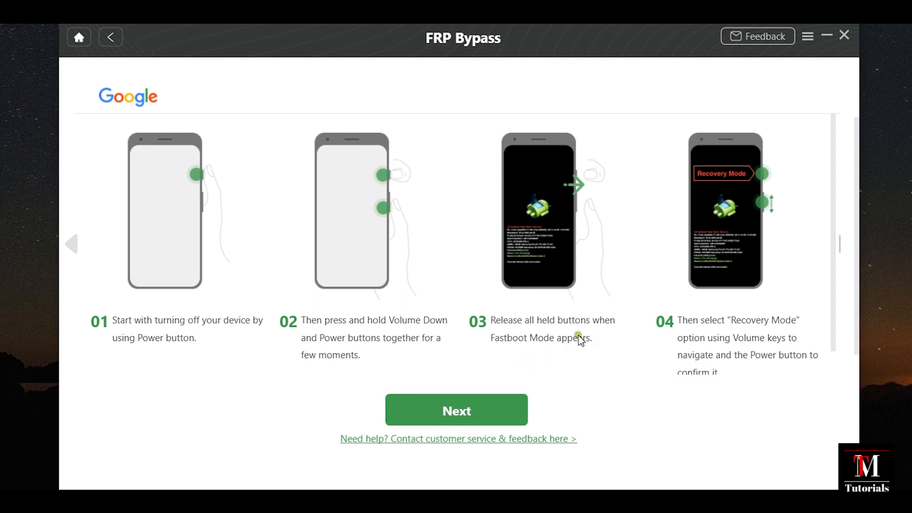
{"action": "mouse_move", "coordinate": [730, 354]}
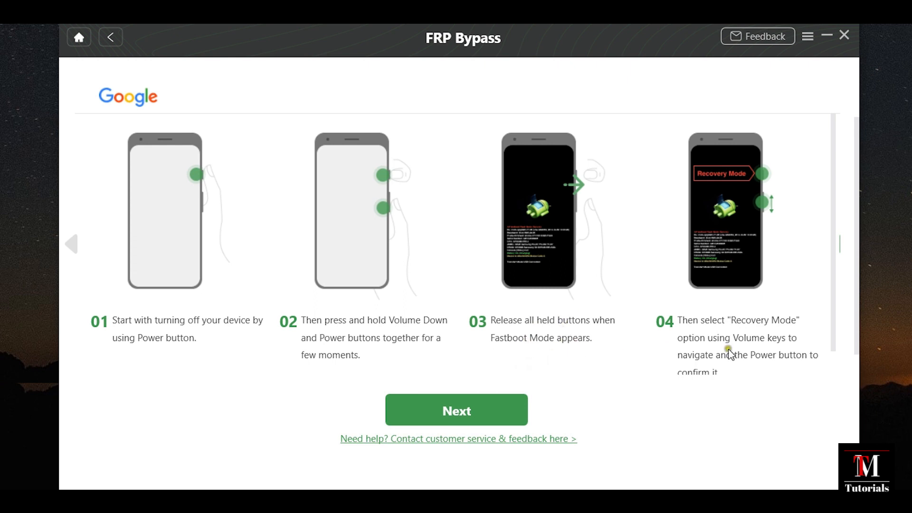
{"action": "mouse_move", "coordinate": [754, 331]}
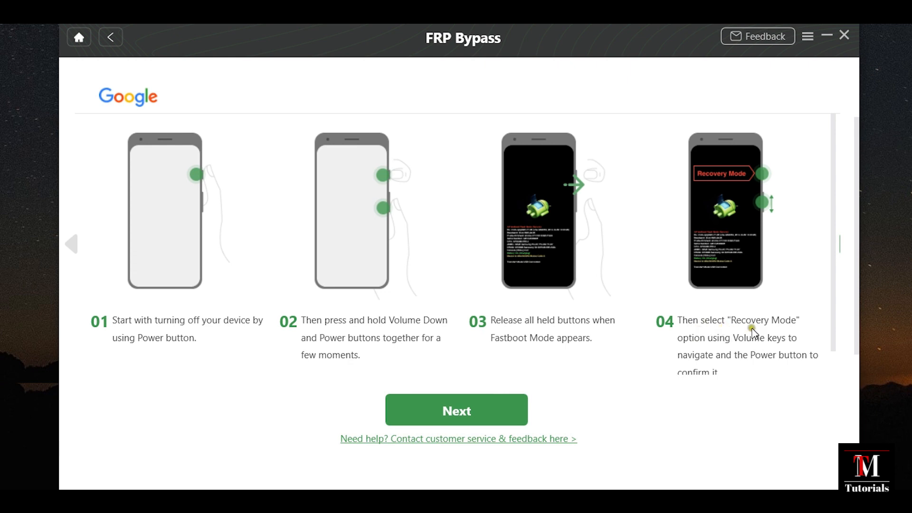
{"action": "mouse_move", "coordinate": [736, 369]}
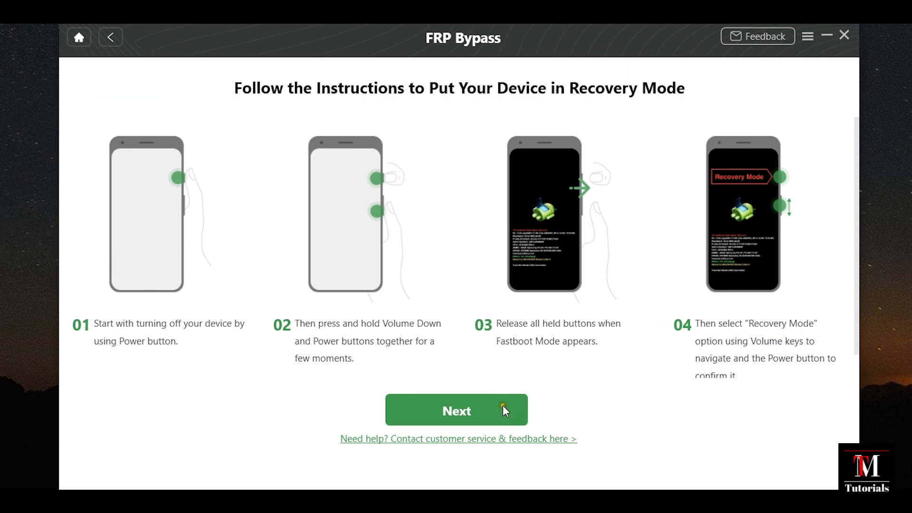
{"action": "left_click", "coordinate": [456, 410]}
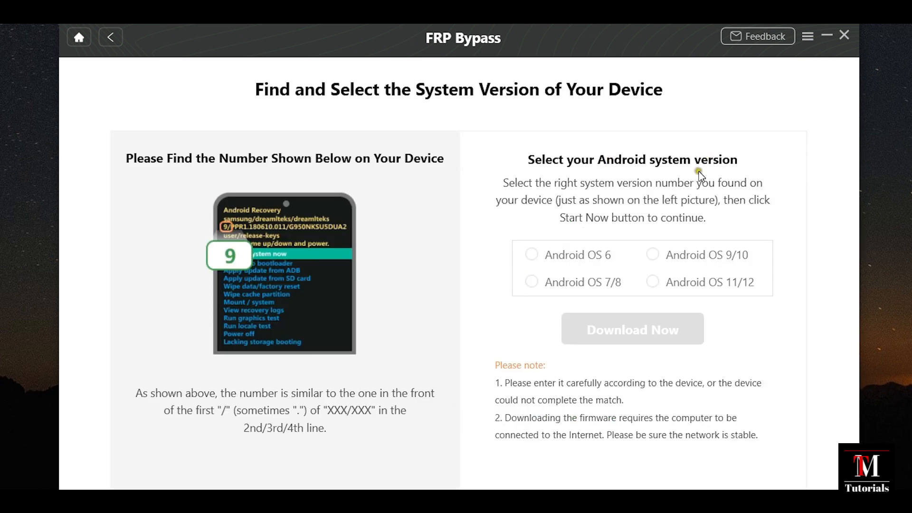
Choose Android OS 9/10 as the system version and start the firmware download
{"action": "left_click", "coordinate": [531, 282]}
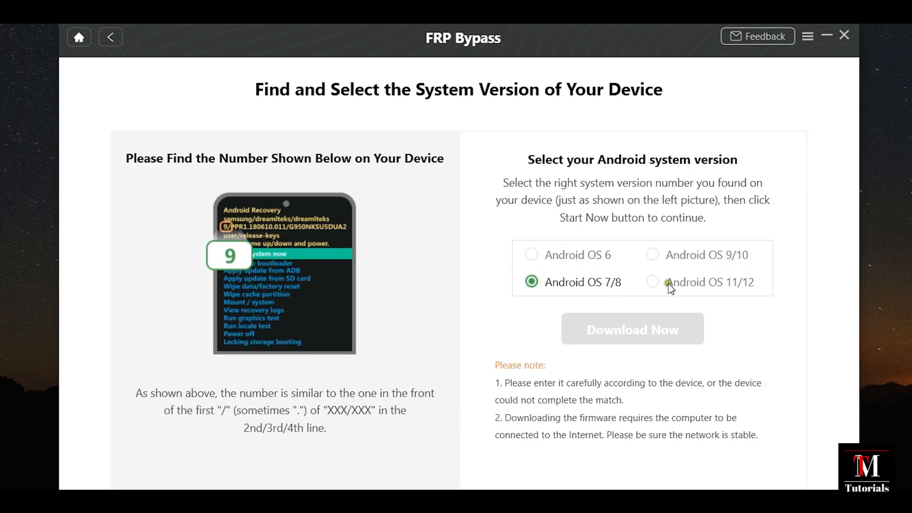
{"action": "left_click", "coordinate": [653, 255]}
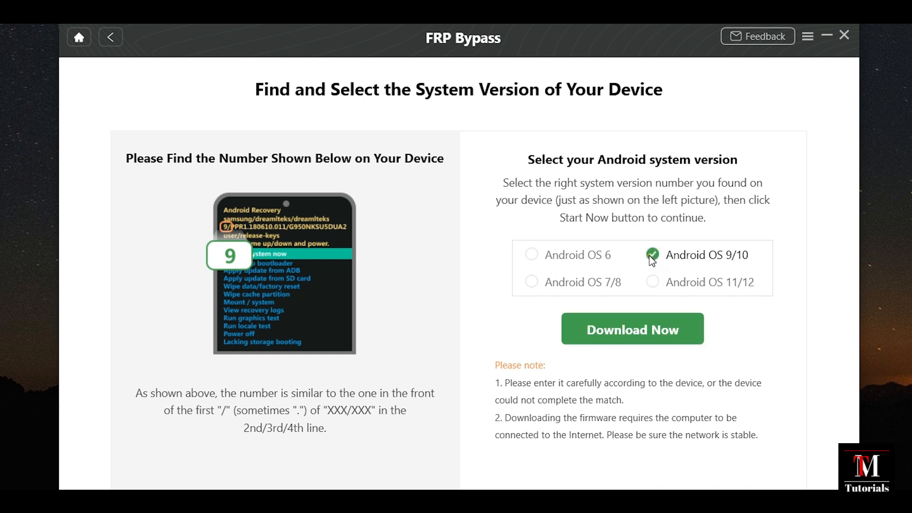
{"action": "mouse_move", "coordinate": [343, 284]}
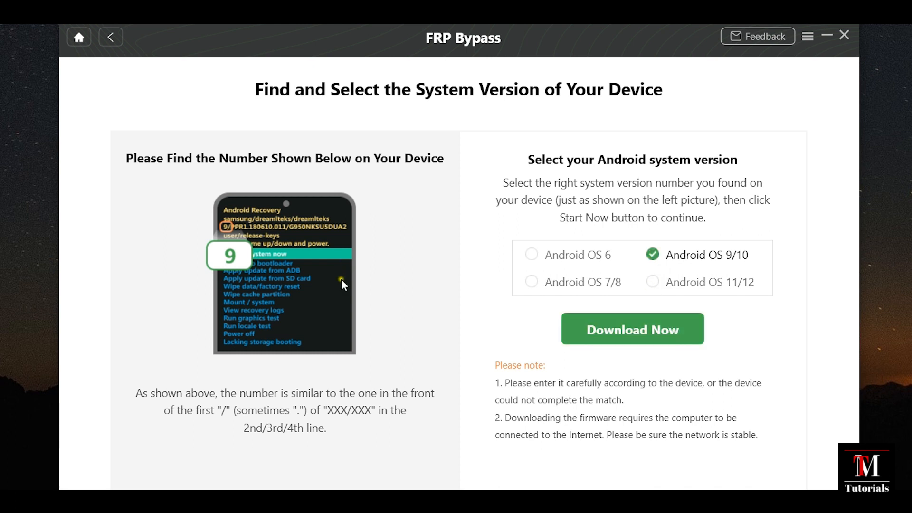
{"action": "mouse_move", "coordinate": [393, 167]}
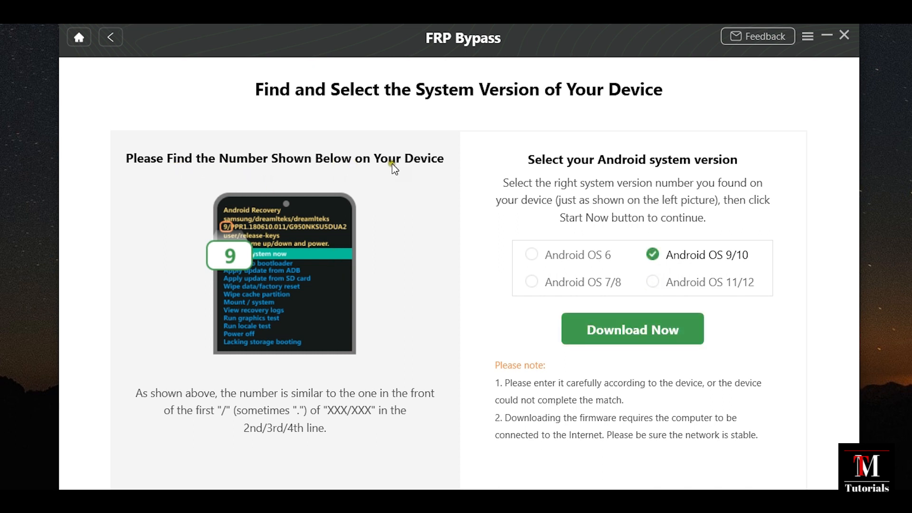
{"action": "mouse_move", "coordinate": [300, 410]}
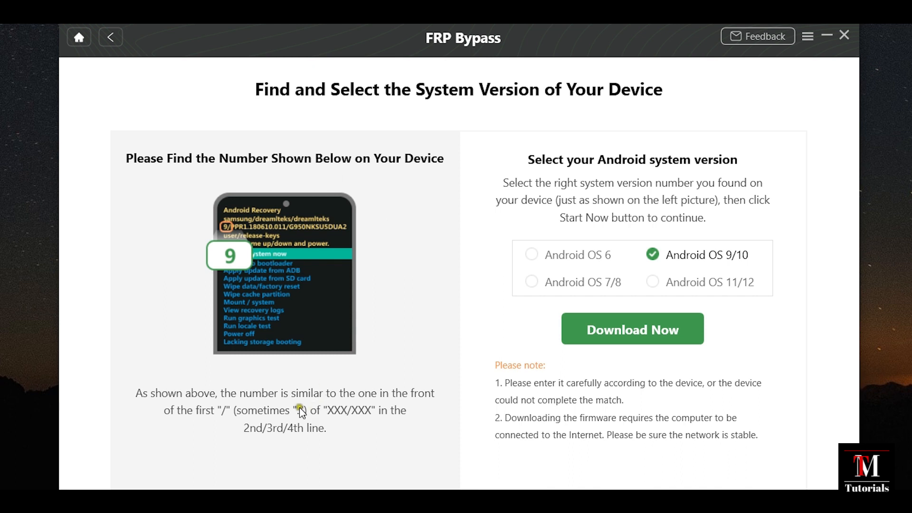
{"action": "mouse_move", "coordinate": [377, 260]}
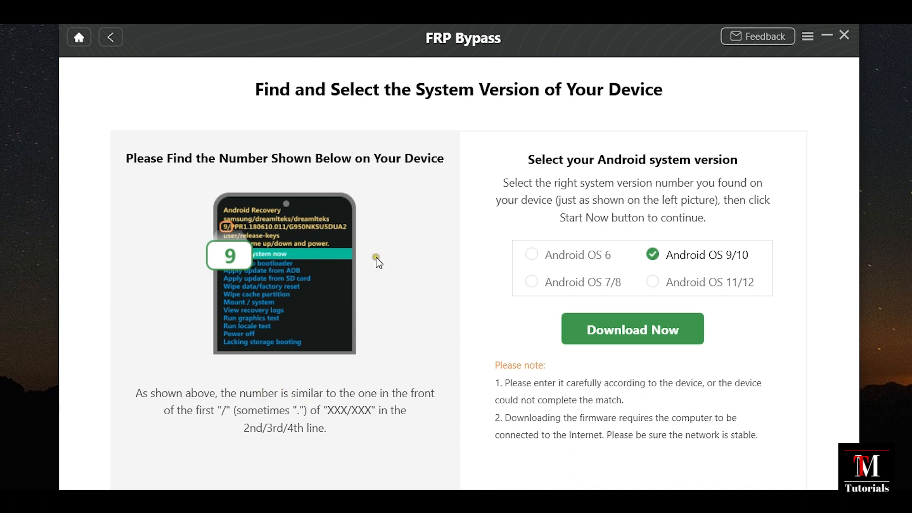
{"action": "mouse_move", "coordinate": [216, 225]}
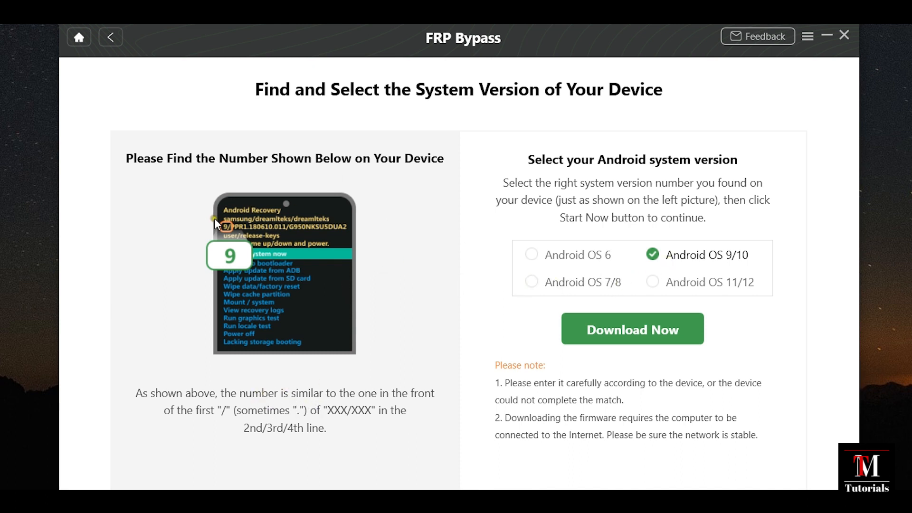
{"action": "mouse_move", "coordinate": [238, 263]}
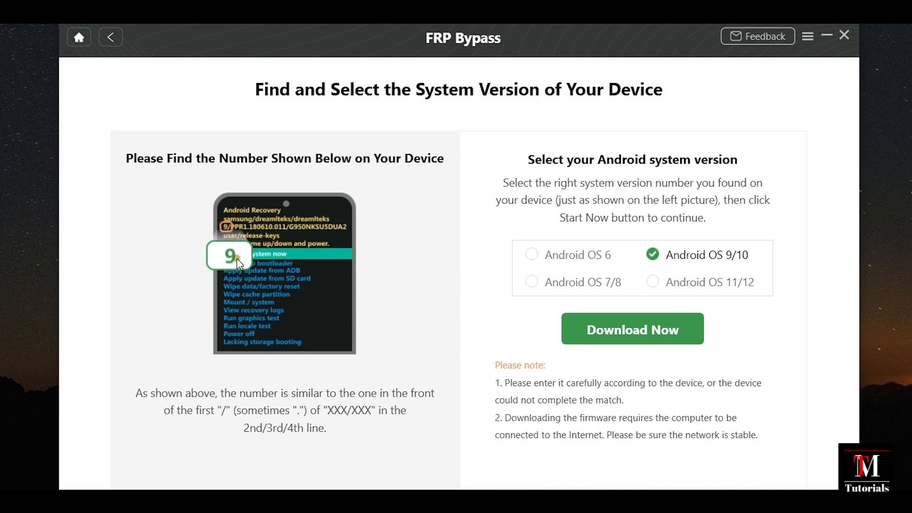
{"action": "mouse_move", "coordinate": [342, 169]}
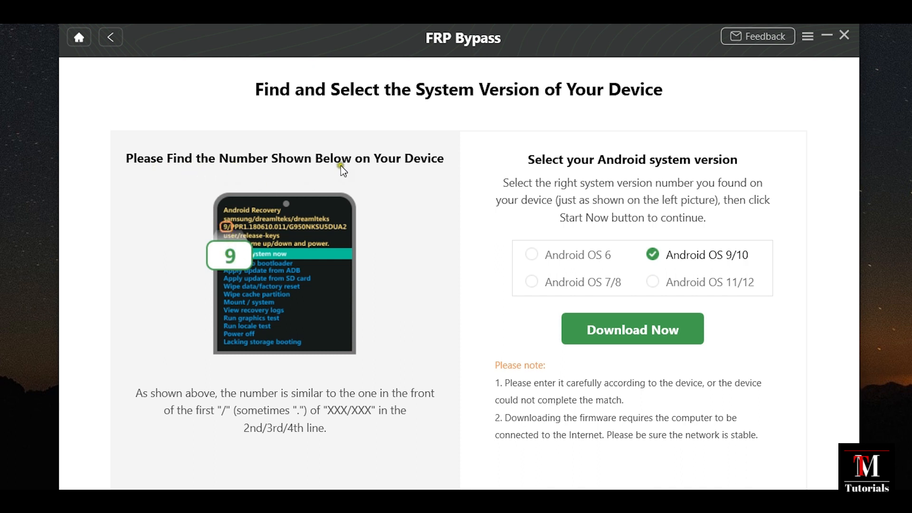
{"action": "mouse_move", "coordinate": [227, 247]}
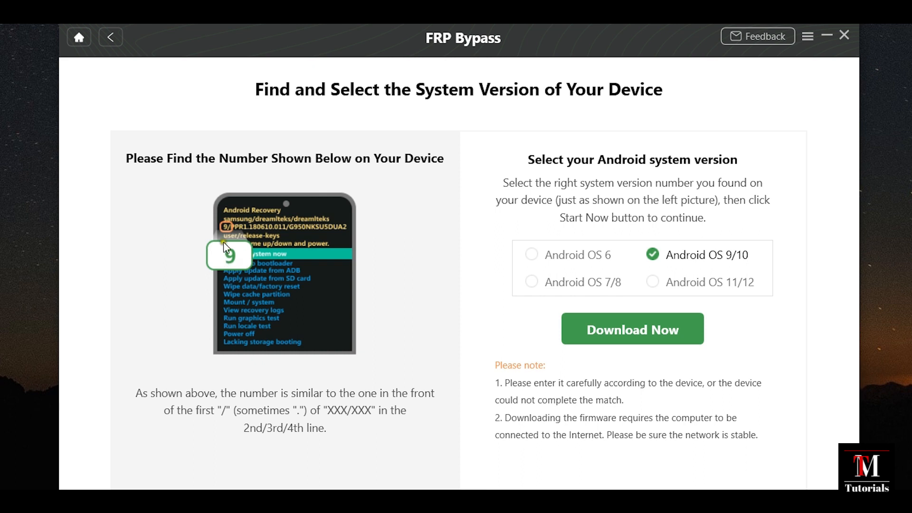
{"action": "mouse_move", "coordinate": [379, 317]}
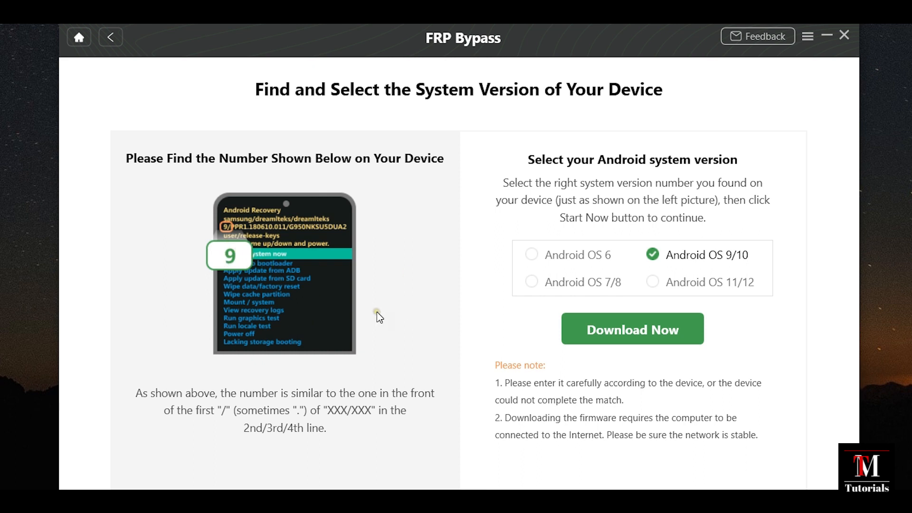
{"action": "mouse_move", "coordinate": [760, 194]}
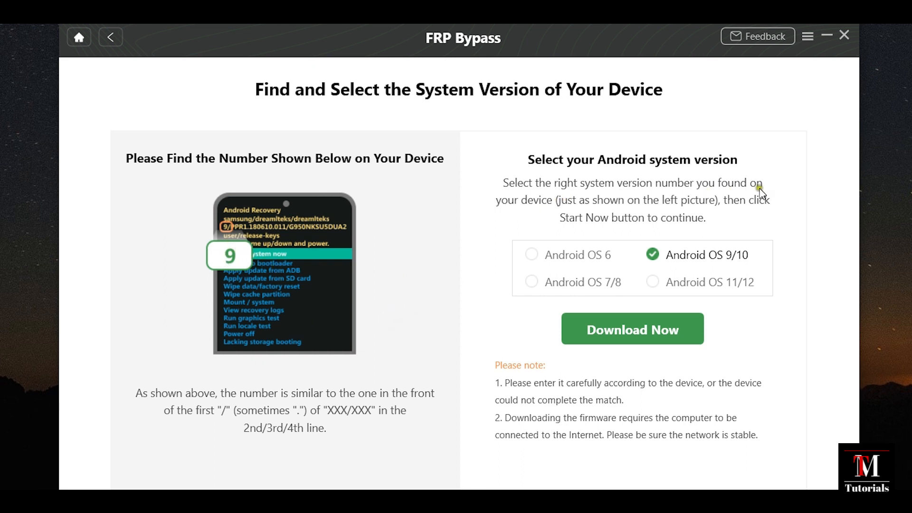
{"action": "mouse_move", "coordinate": [686, 259]}
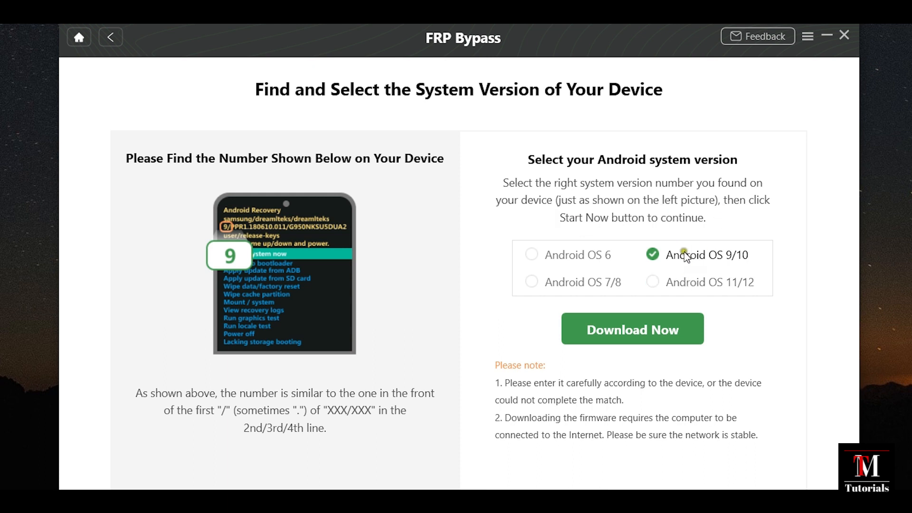
{"action": "left_click", "coordinate": [652, 282]}
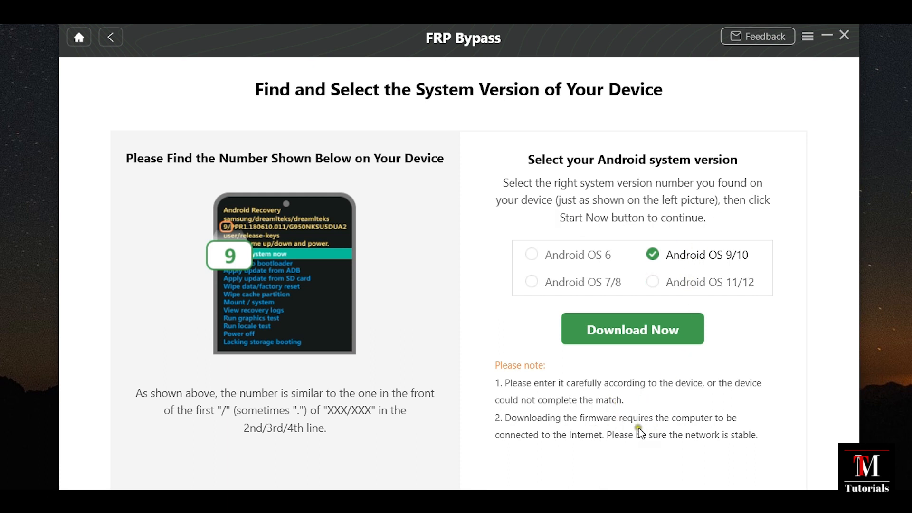
{"action": "mouse_move", "coordinate": [639, 334]}
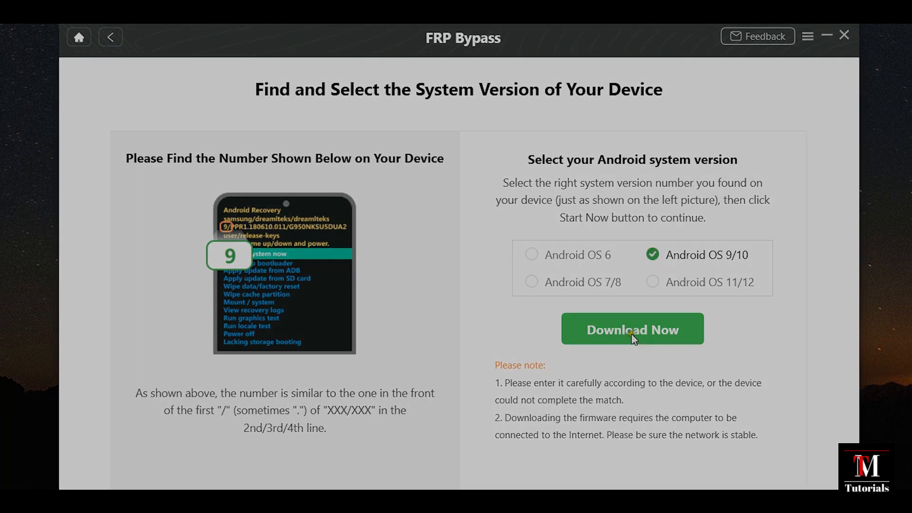
{"action": "left_click", "coordinate": [632, 328]}
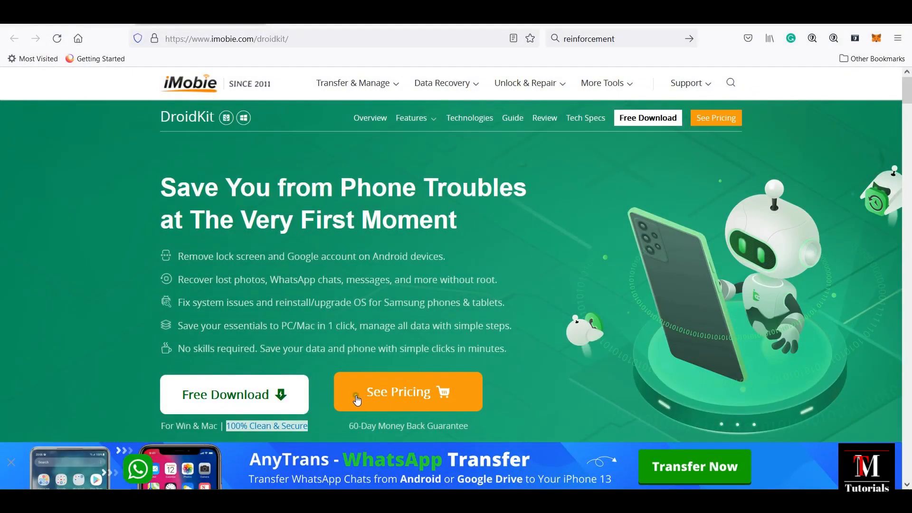
{"action": "mouse_move", "coordinate": [261, 405]}
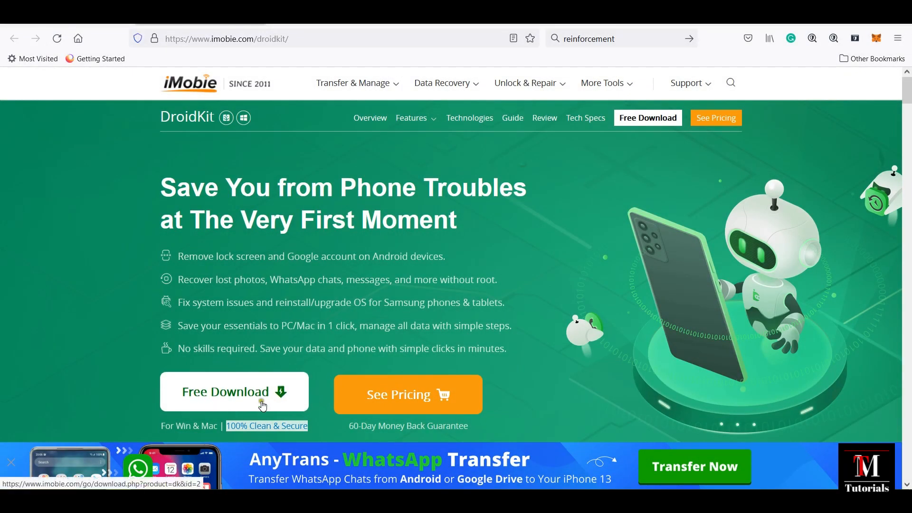
Reach the DroidKit FRP Bypass pricing plans via See Pricing and Buy Now
{"action": "left_click", "coordinate": [408, 395]}
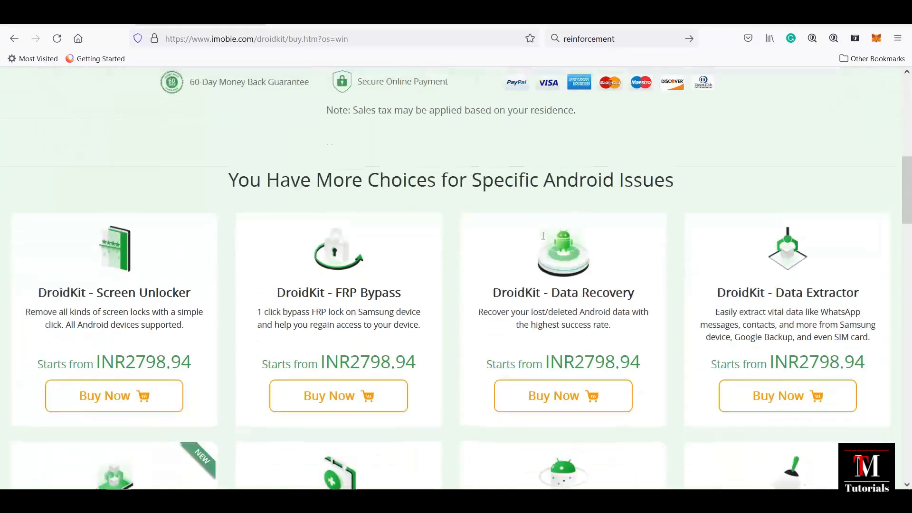
{"action": "left_click", "coordinate": [339, 395]}
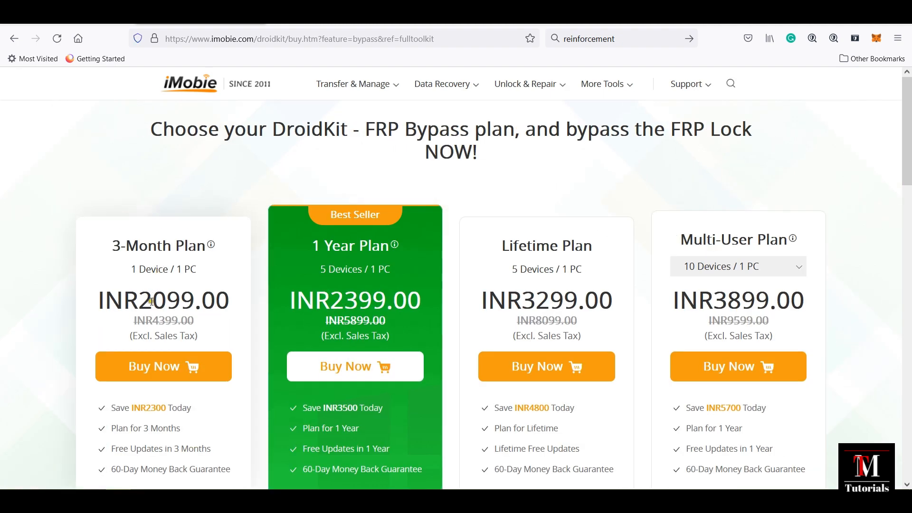
{"action": "double_click", "coordinate": [170, 300]}
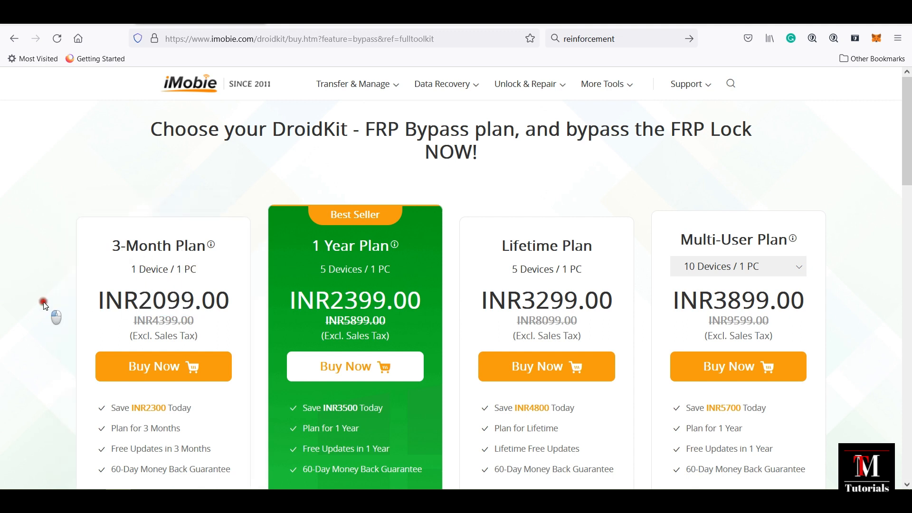
{"action": "mouse_move", "coordinate": [177, 289]}
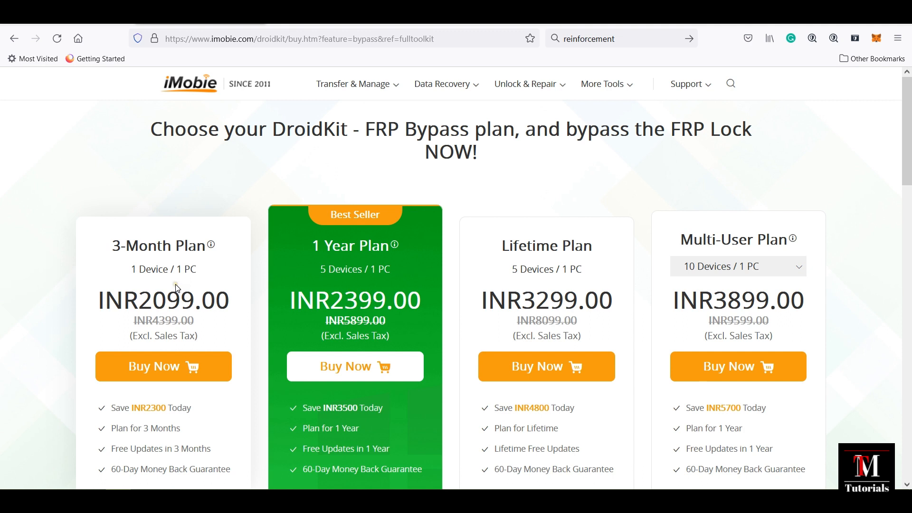
{"action": "mouse_move", "coordinate": [790, 247]}
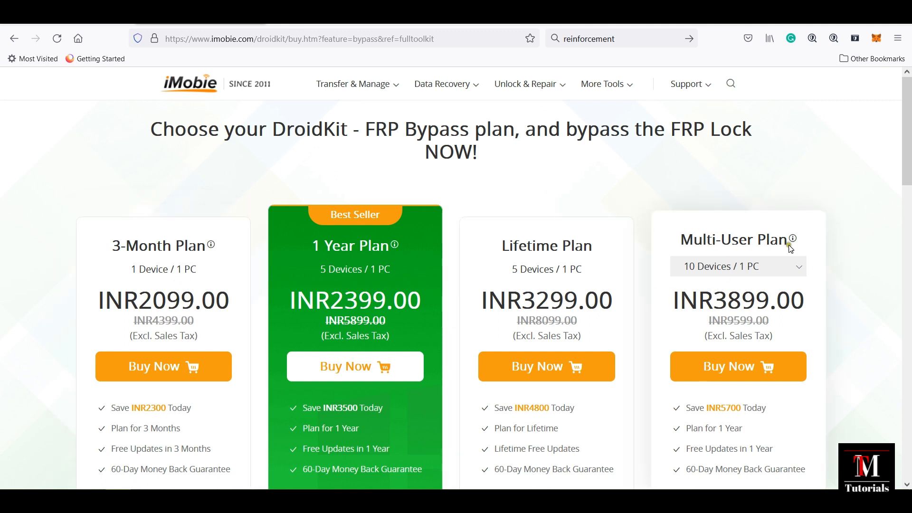
{"action": "scroll", "scroll_direction": "down", "scroll_amount": 3}
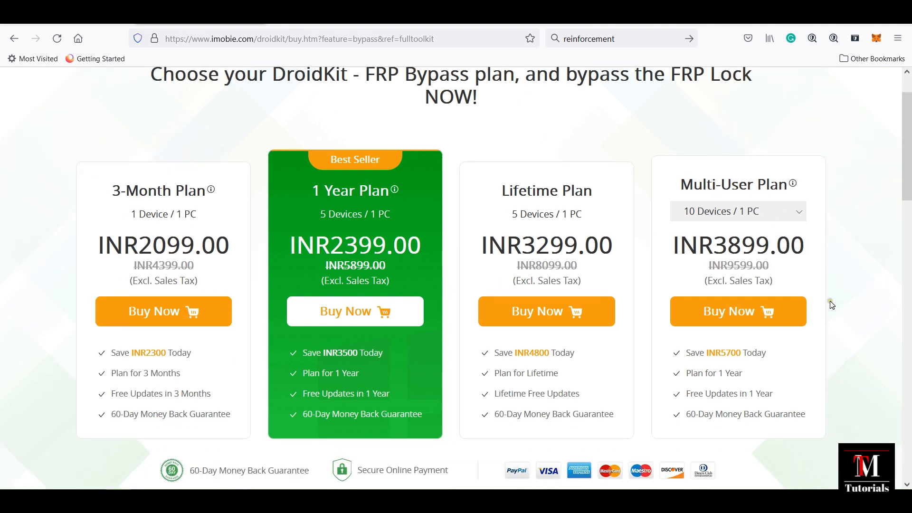
{"action": "scroll", "scroll_direction": "down", "scroll_amount": 3}
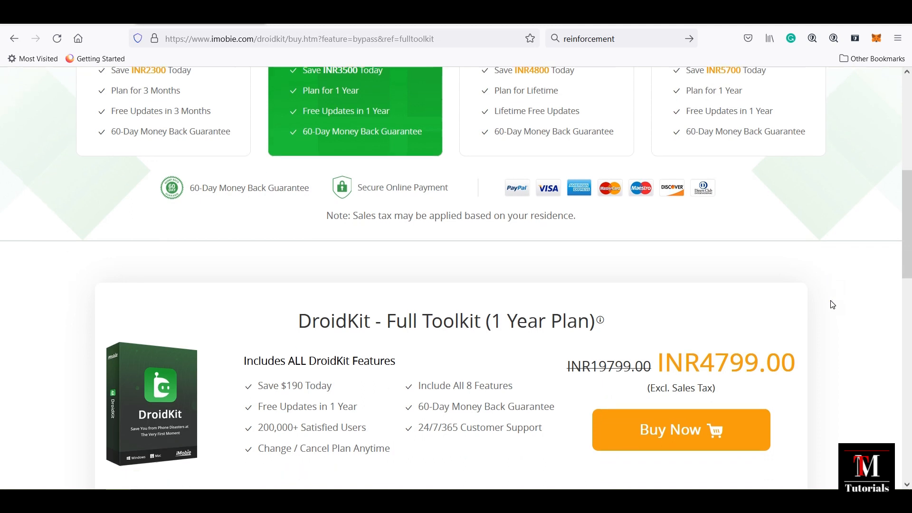
{"action": "scroll", "scroll_direction": "up", "scroll_amount": 3}
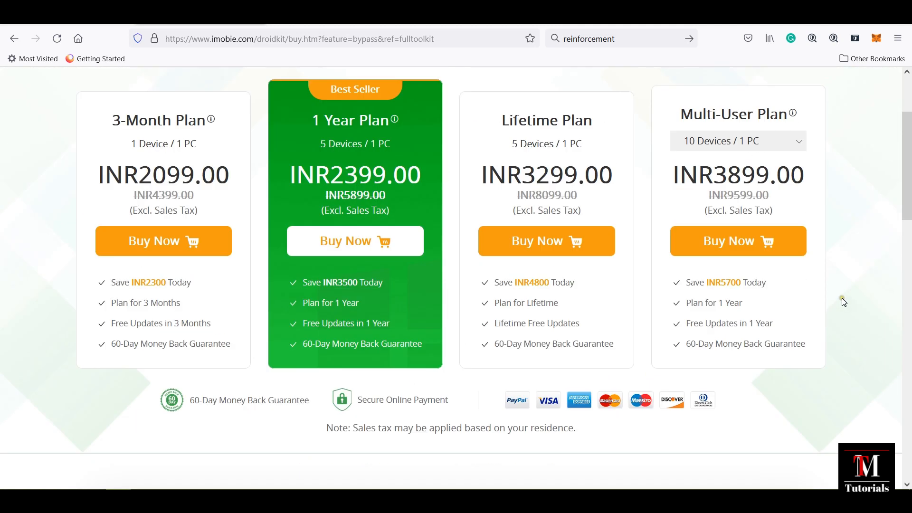
{"action": "scroll", "scroll_direction": "up", "scroll_amount": 3}
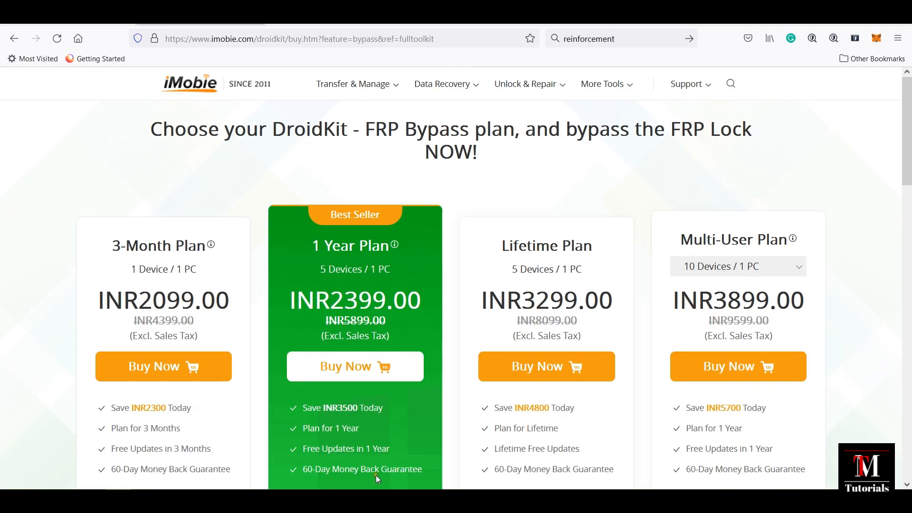